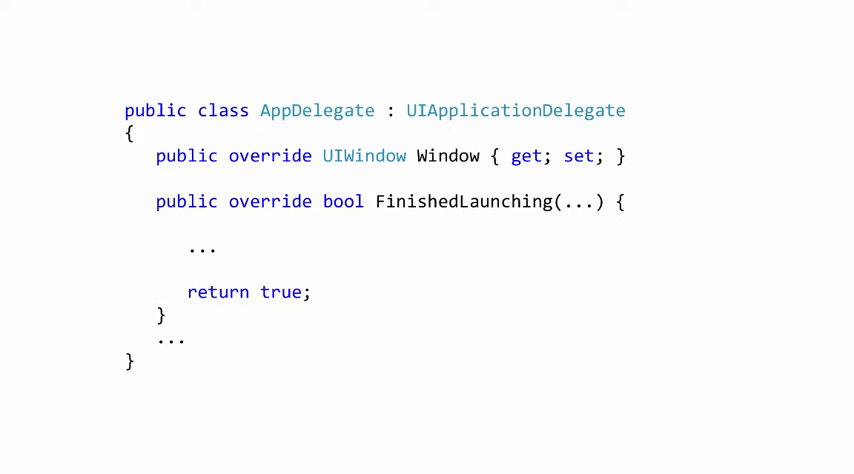
# Add 'Window = new UIWindow(UIScreen.MainScreen.Bounds);' in FinishedLaunching and highlight the Window property.
pyautogui.write('Window = new UIWindow(UIScreen.MainScreen.Bounds);')
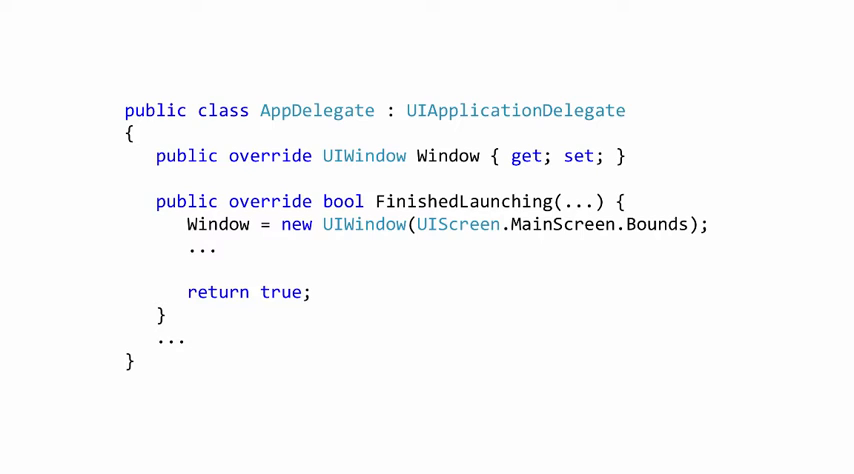
pyautogui.doubleClick(448, 156)
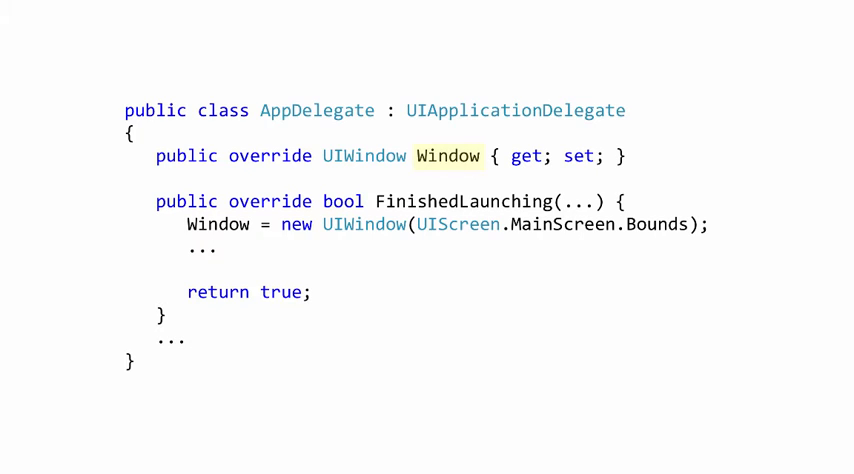